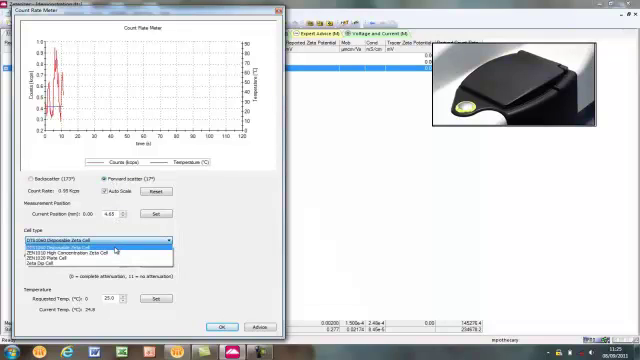
Step: Select the measurement cell type from the Cell type list in the Count Rate Meter
click(80, 258)
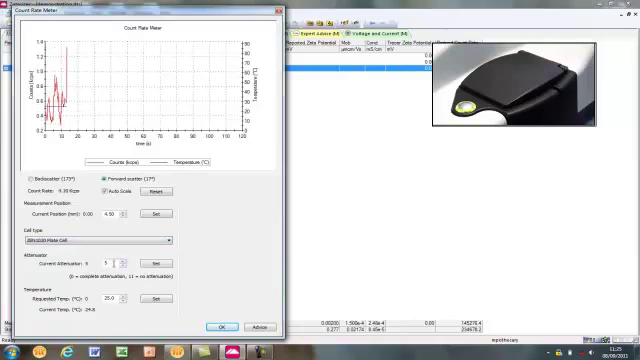
click(116, 260)
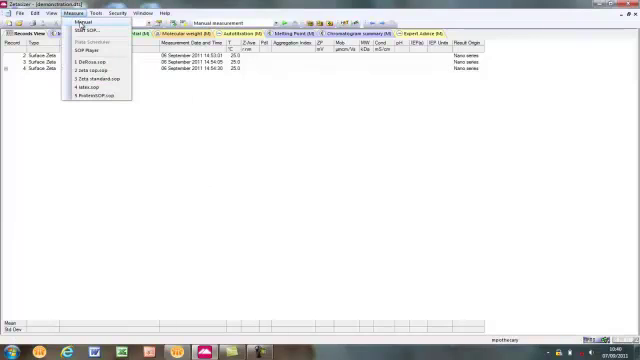
Step: Begin a manual Surface Zeta Potential measurement with sample name 'Sample 1'
click(92, 24)
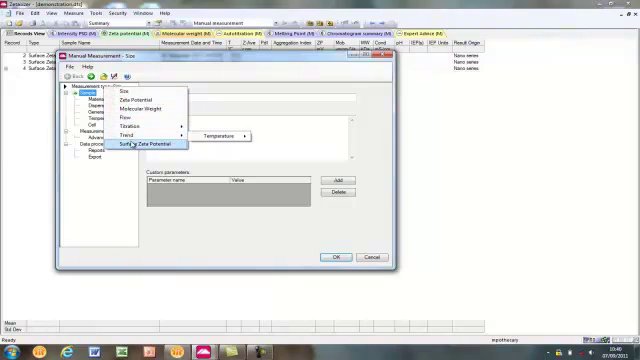
click(150, 142)
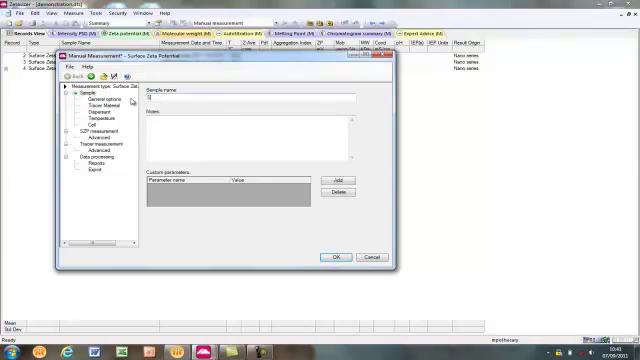
text(Sample 1)
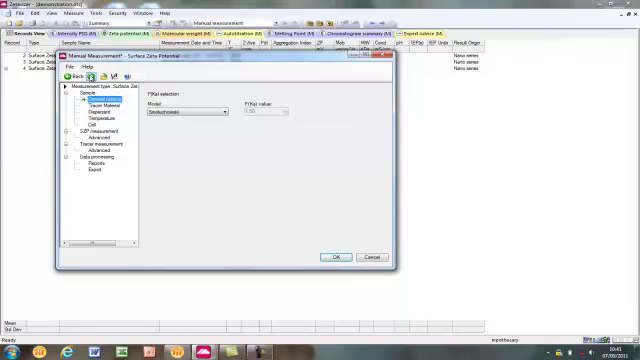
click(96, 102)
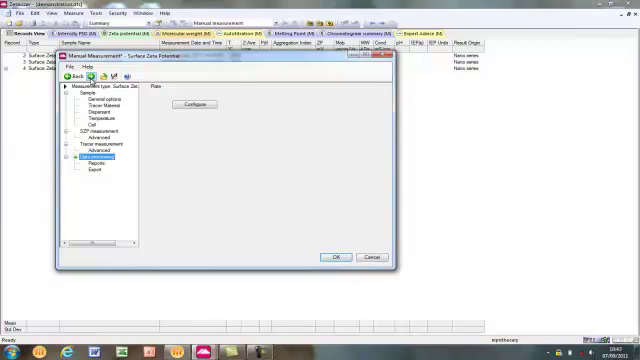
Step: Review the Report settings with Export results left unchecked and accept the SOP
click(92, 162)
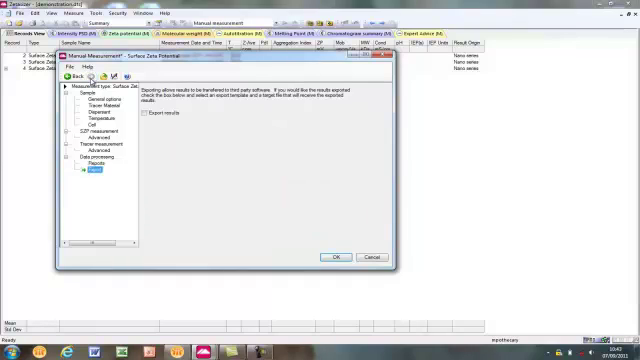
mouse_move(276, 188)
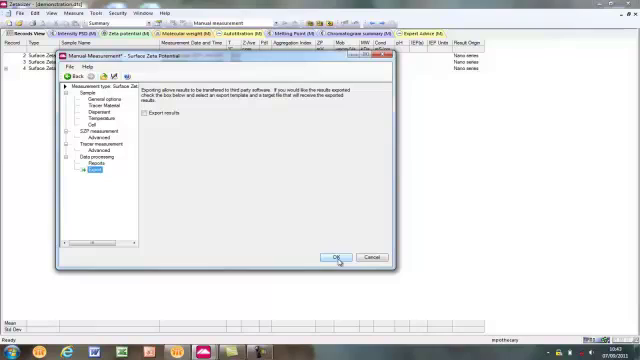
click(334, 256)
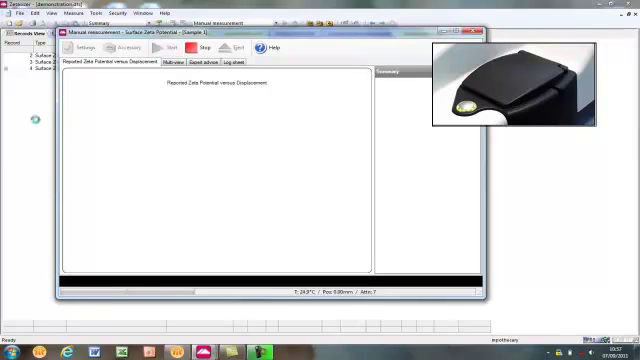
Step: Start the surface zeta potential run and wait for the update phase position prompt
click(178, 48)
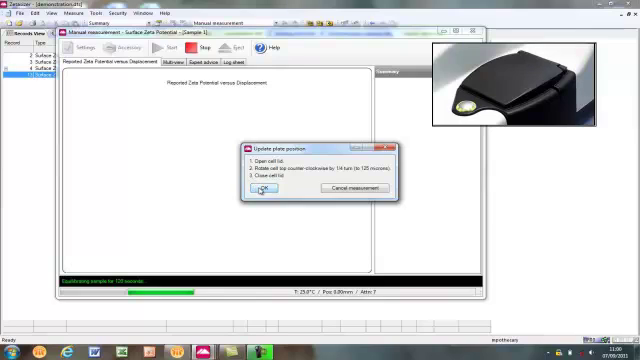
Step: Confirm the cell position and watch the live phase plots at the first displacement
click(264, 190)
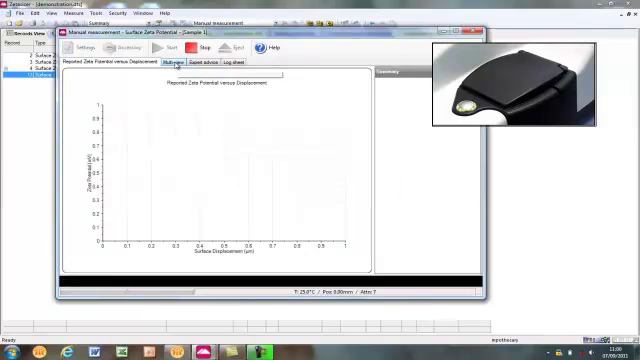
click(176, 68)
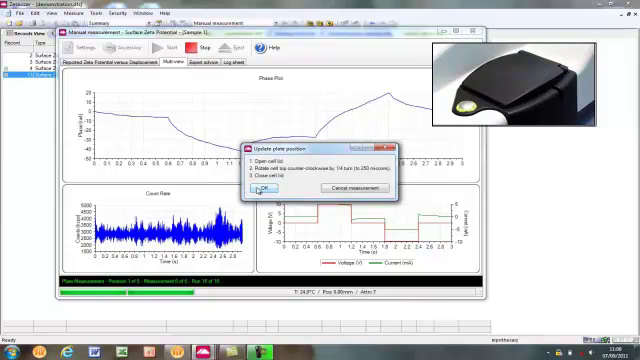
Step: Confirm the next cell position and view the zeta potential versus displacement plot
click(268, 188)
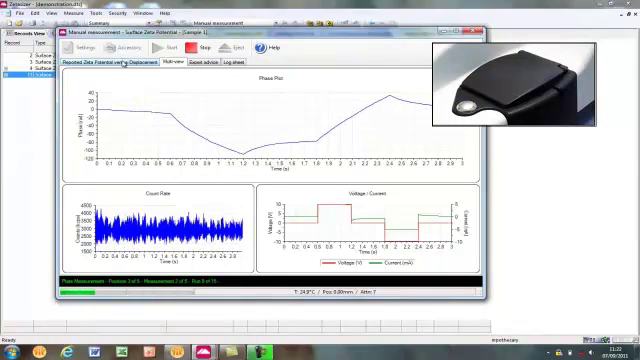
click(116, 64)
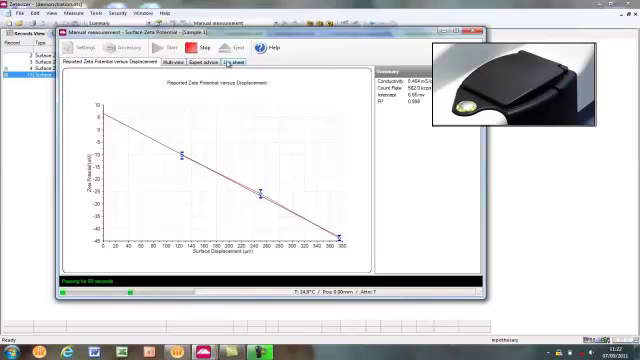
mouse_move(172, 62)
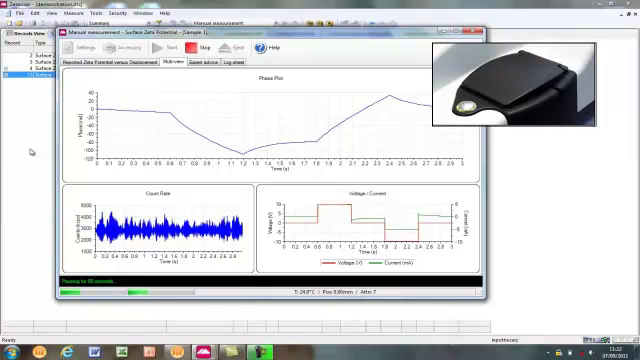
mouse_move(136, 104)
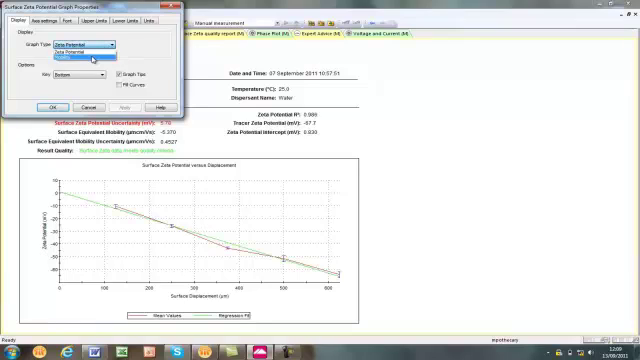
Step: Set the graph type for the zeta-versus-displacement plot in Graph Properties
click(44, 104)
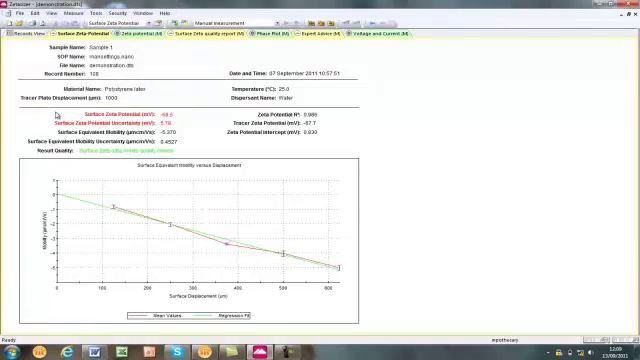